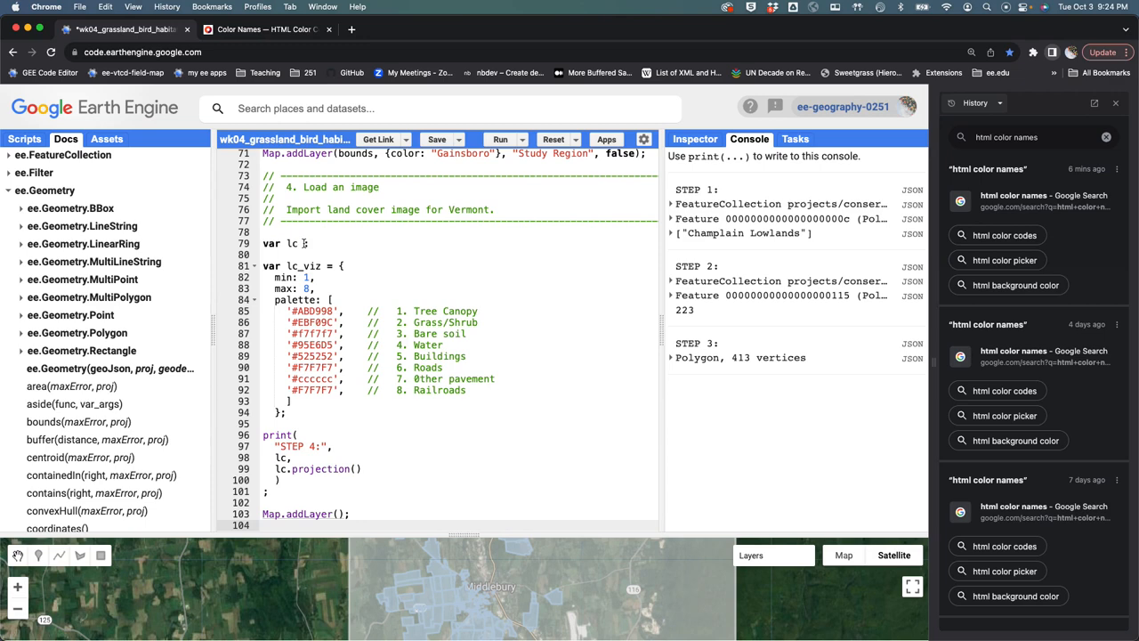
Search Google for "awesome gee community datasets".
{"action": "type", "text": "awese"}
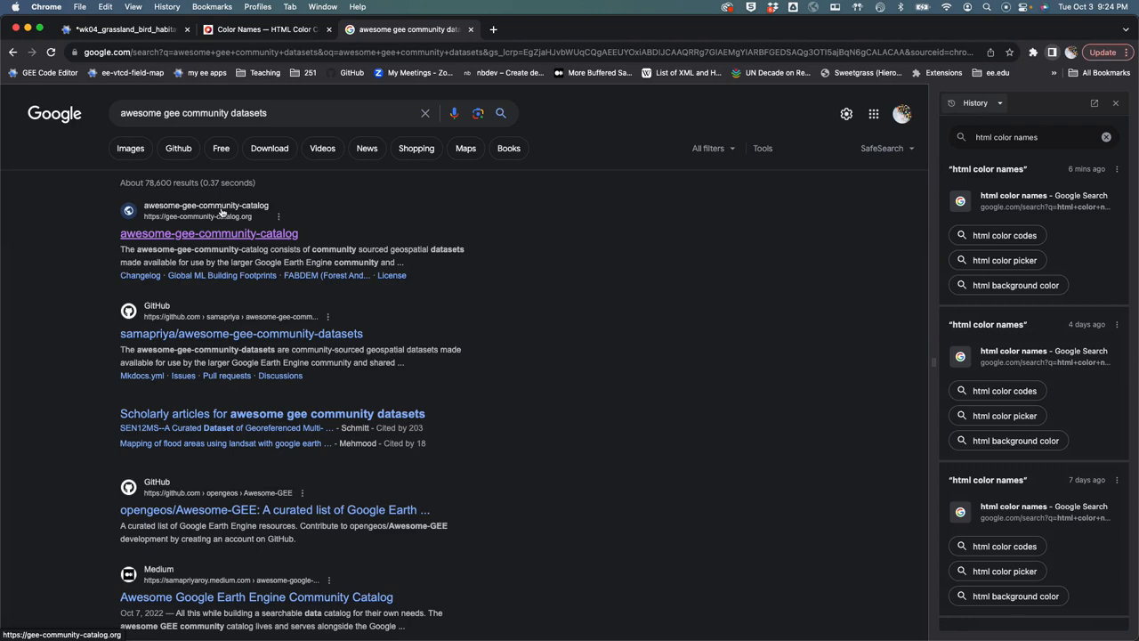
Open the awesome-gee-community-catalog result and read through its introduction page.
{"action": "left_click", "coordinate": [209, 232]}
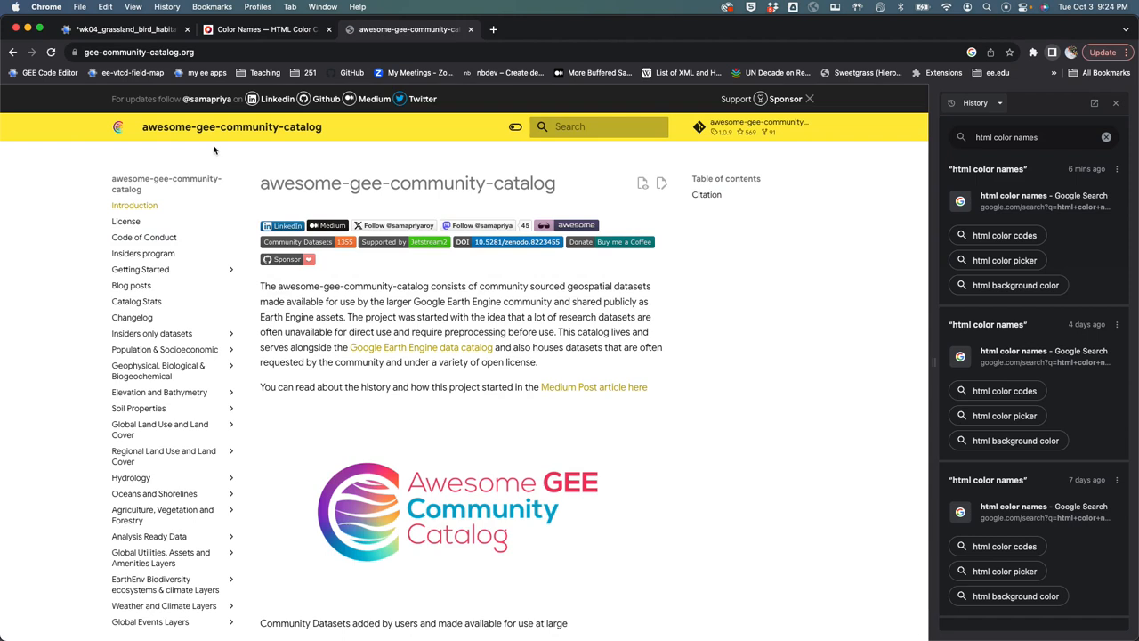
{"action": "mouse_move", "coordinate": [381, 360]}
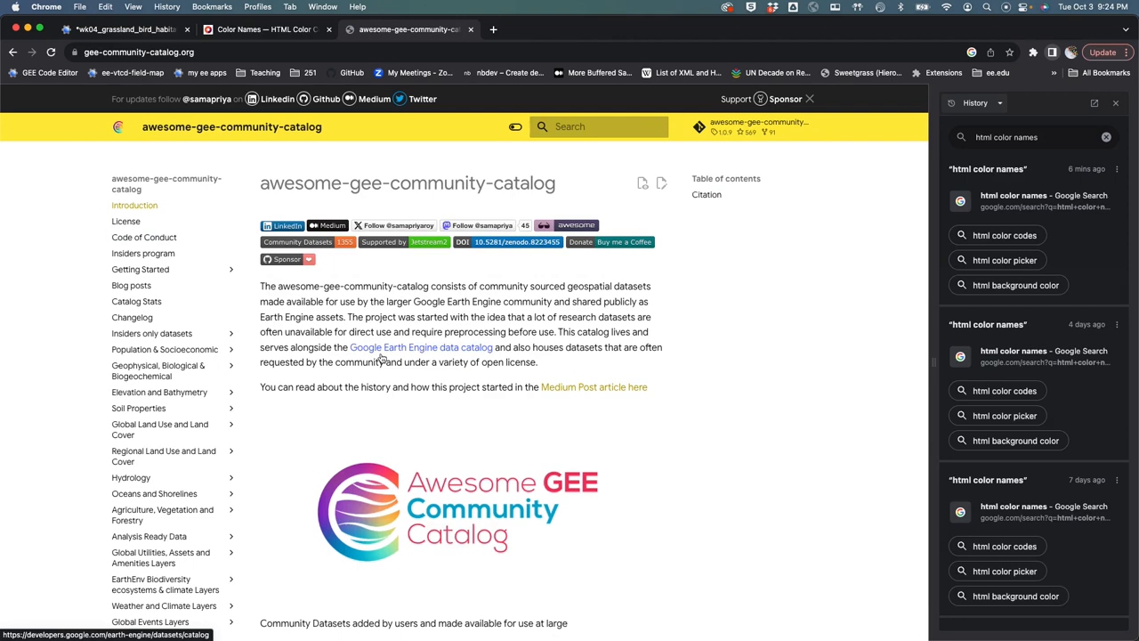
{"action": "scroll", "scroll_direction": "down", "scroll_amount": 3}
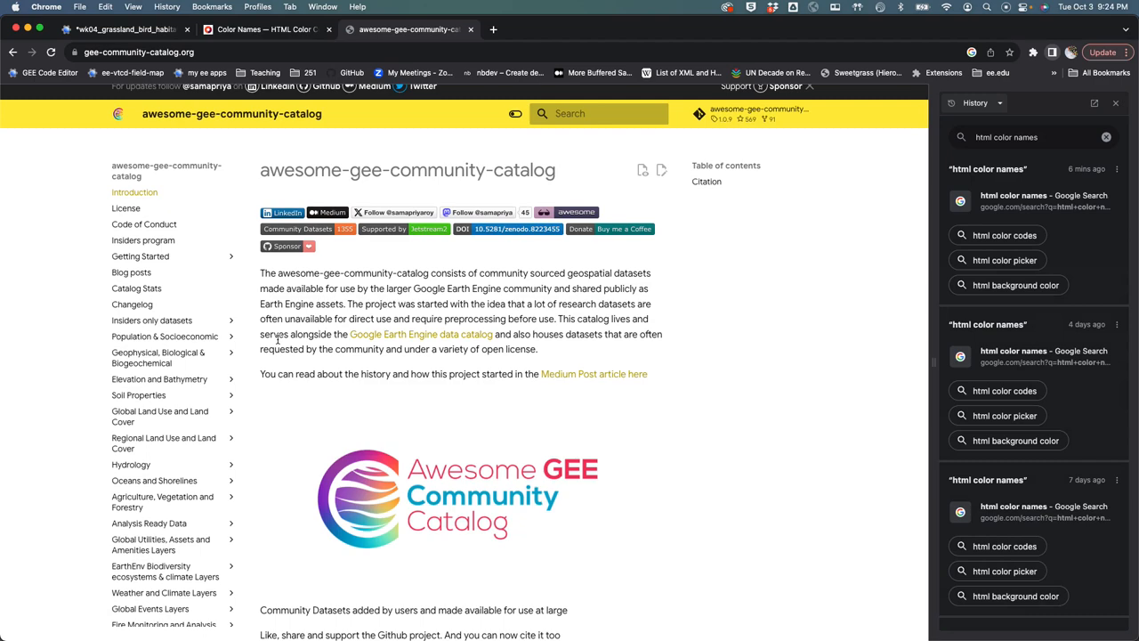
{"action": "scroll", "scroll_direction": "down", "scroll_amount": 3}
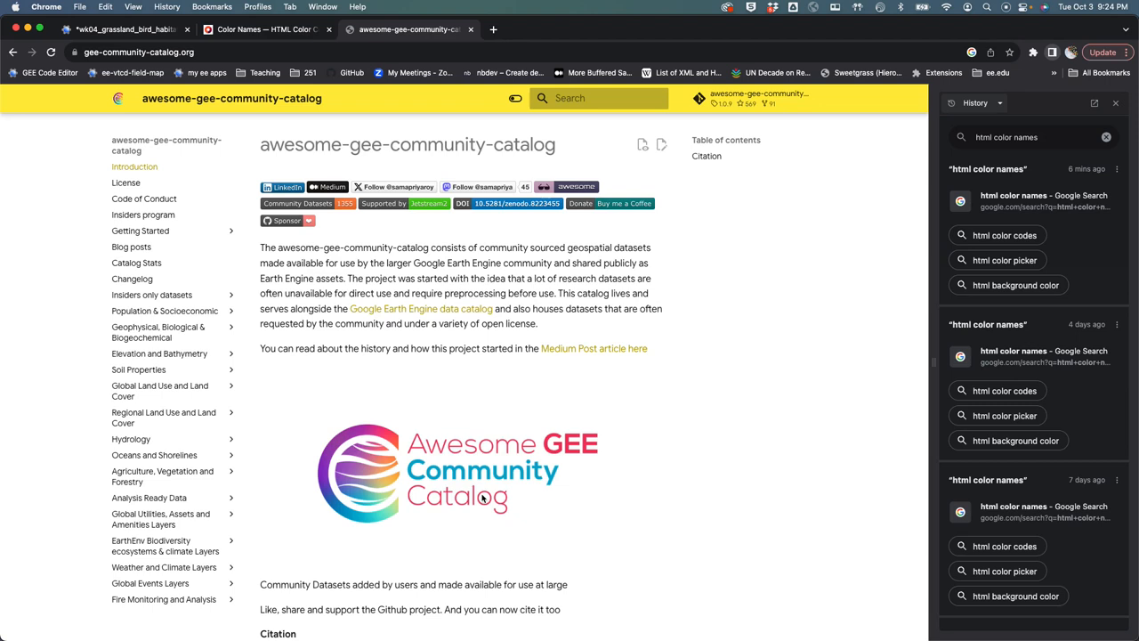
{"action": "mouse_move", "coordinate": [388, 368]}
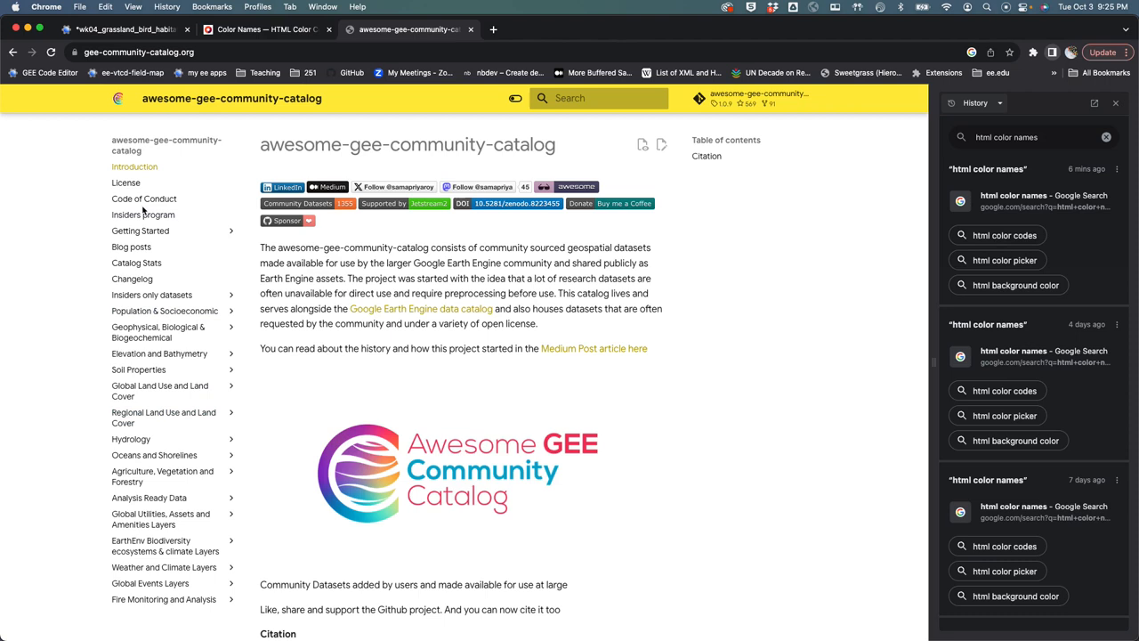
{"action": "mouse_move", "coordinate": [140, 449]}
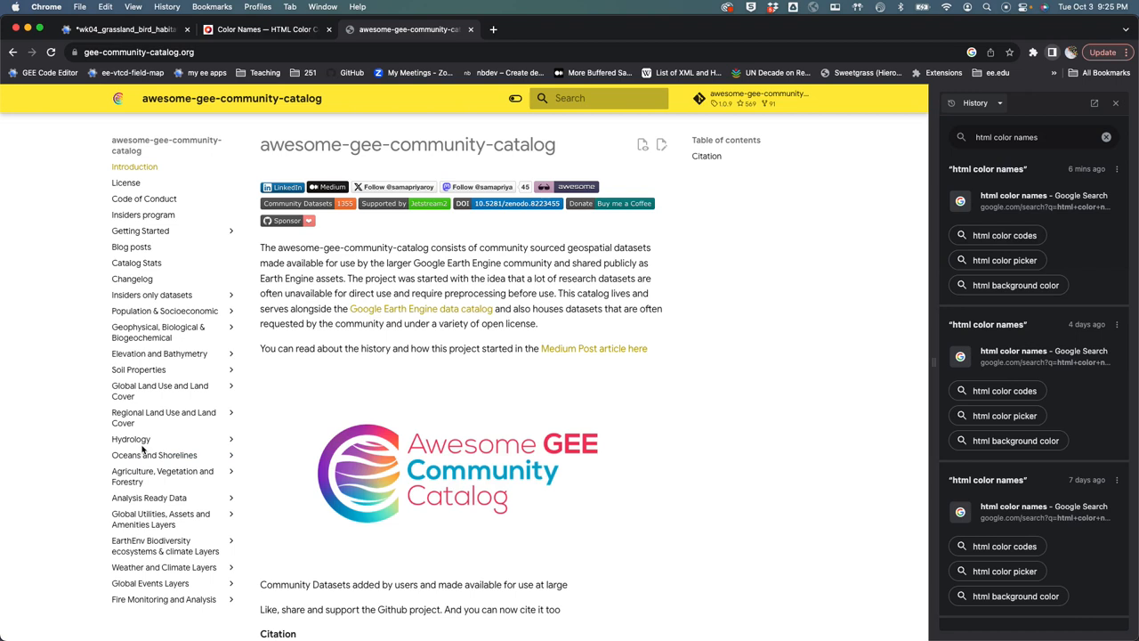
Navigate to the Vermont High Resolution Land Cover 2016 page and reach its Earth Engine snippet.
{"action": "left_click", "coordinate": [164, 416]}
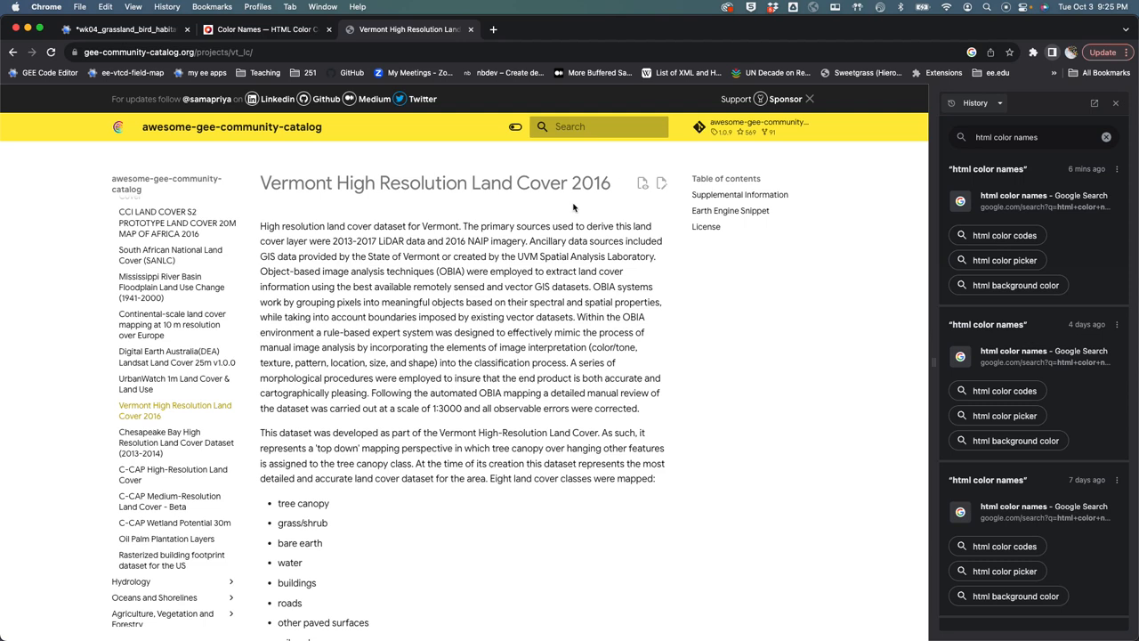
{"action": "mouse_move", "coordinate": [479, 335]}
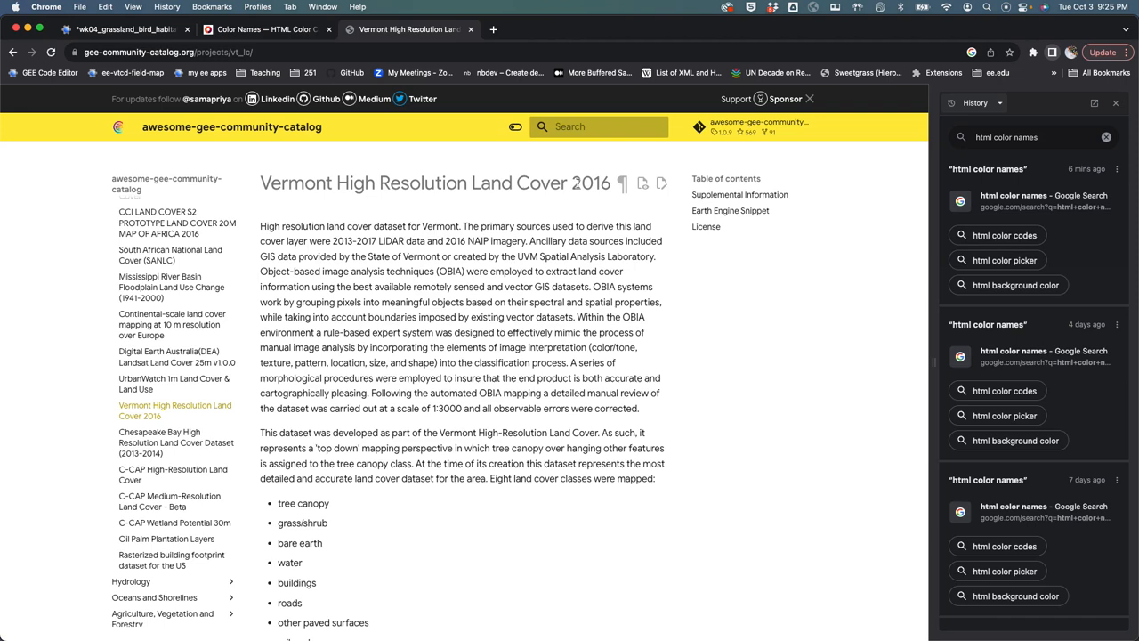
{"action": "scroll", "scroll_direction": "down", "scroll_amount": 3}
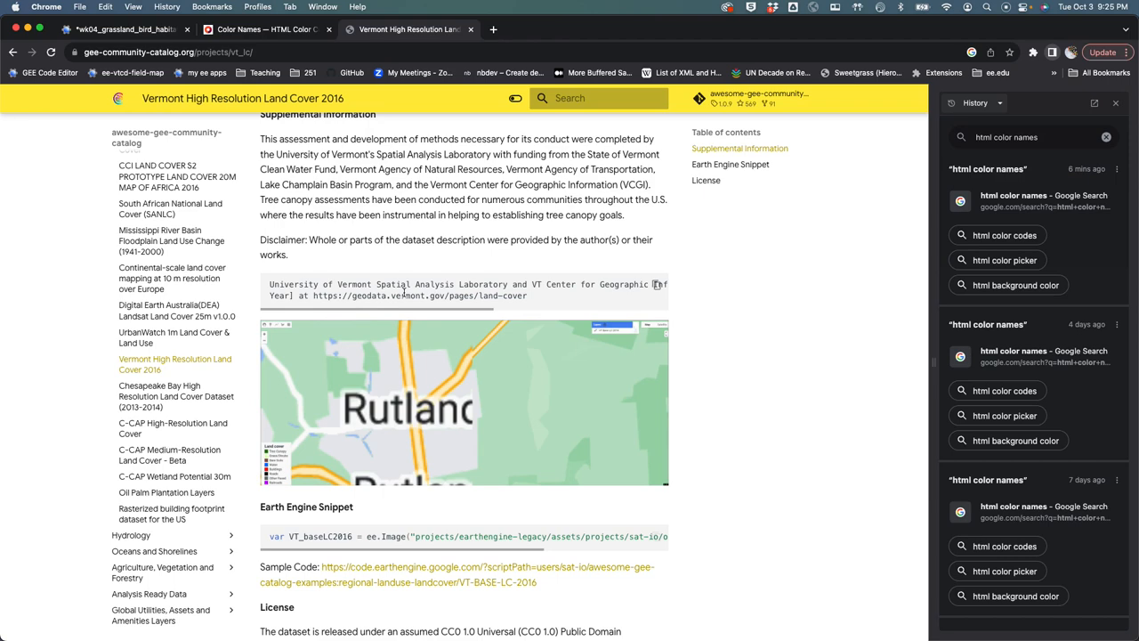
{"action": "scroll", "scroll_direction": "down", "scroll_amount": 3}
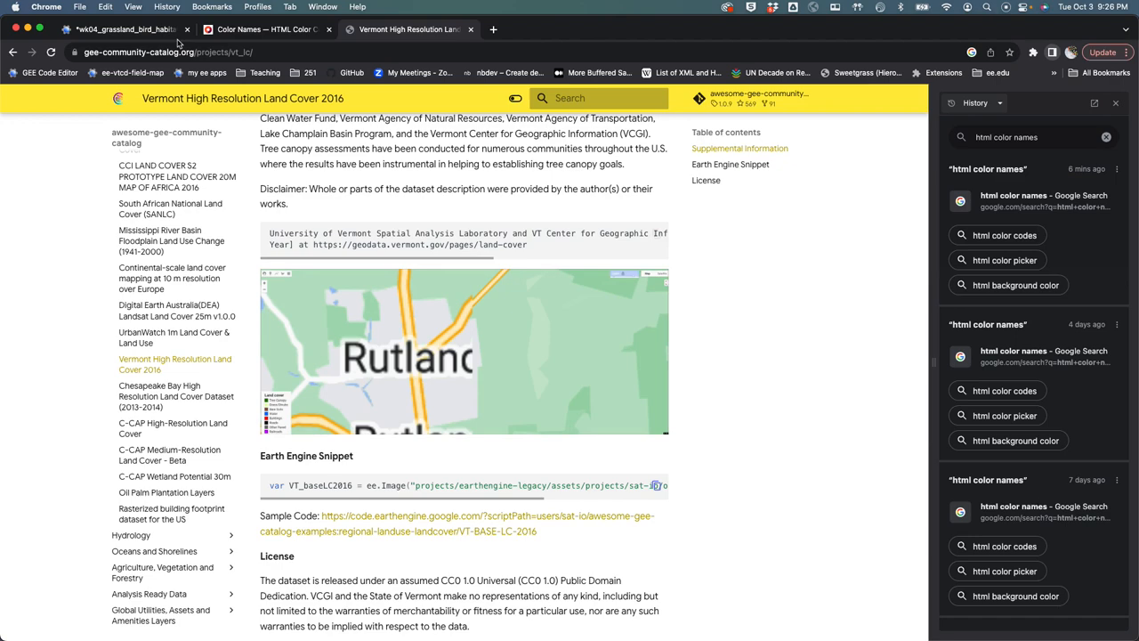
Copy the dataset's ee.Image snippet and paste it as var lc in the script.
{"action": "left_click", "coordinate": [115, 29]}
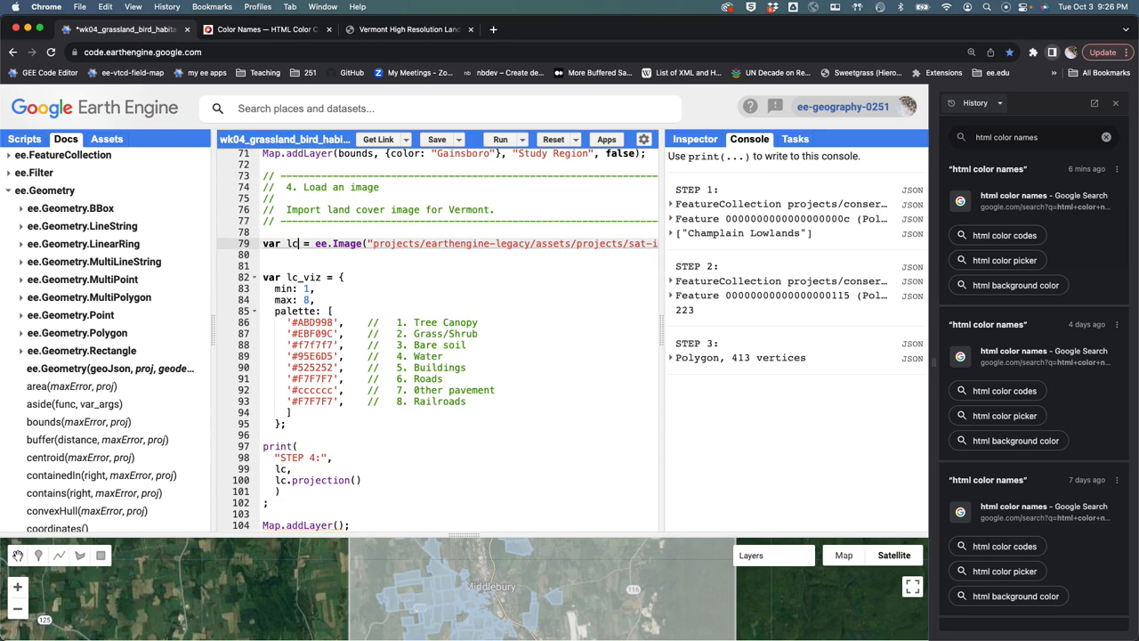
{"action": "scroll", "scroll_direction": "right", "scroll_amount": 3}
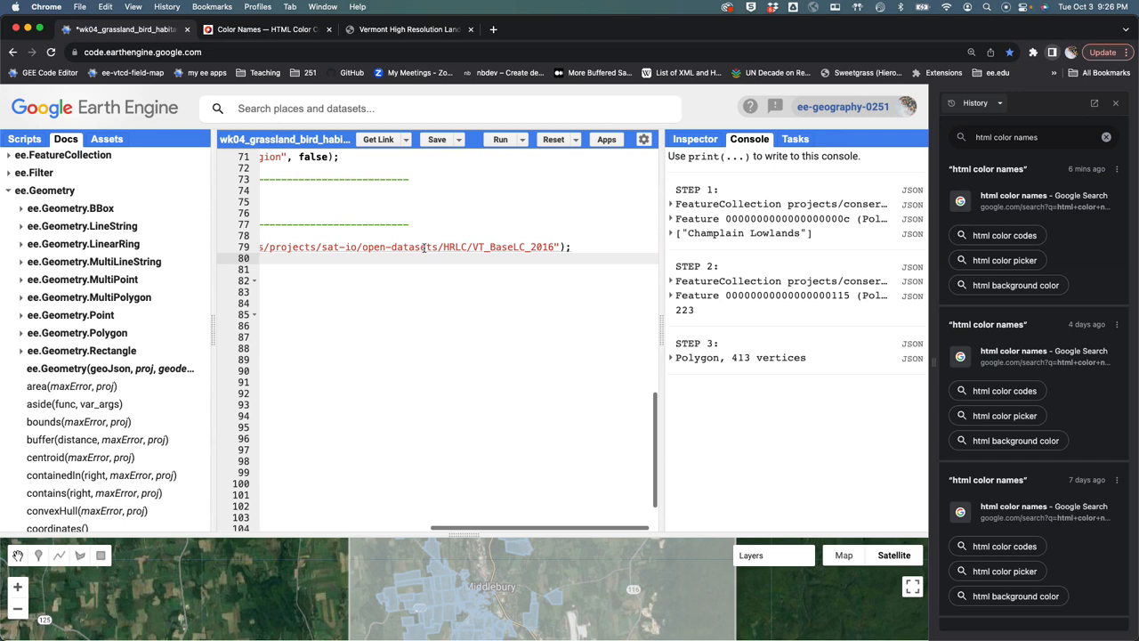
{"action": "scroll", "scroll_direction": "down", "scroll_amount": 3}
{"action": "type", "text": "Map.addLayer();"}
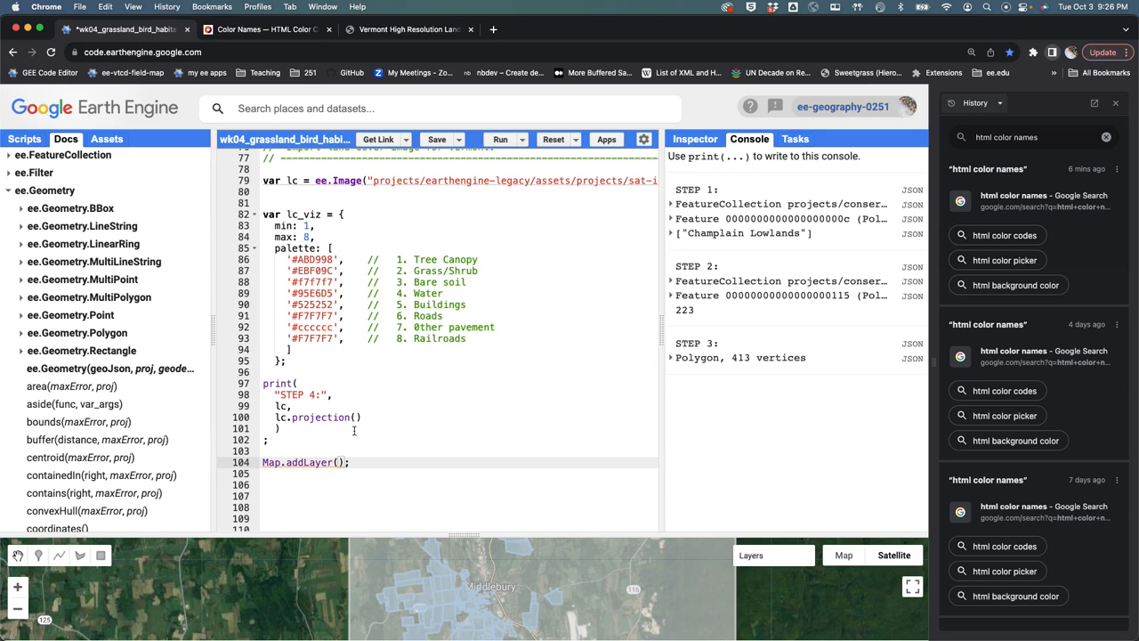
Fill Map.addLayer with lc, lc_viz, "2016 Land Cover".
{"action": "type", "text": "lc, lc_viz, \"2"}
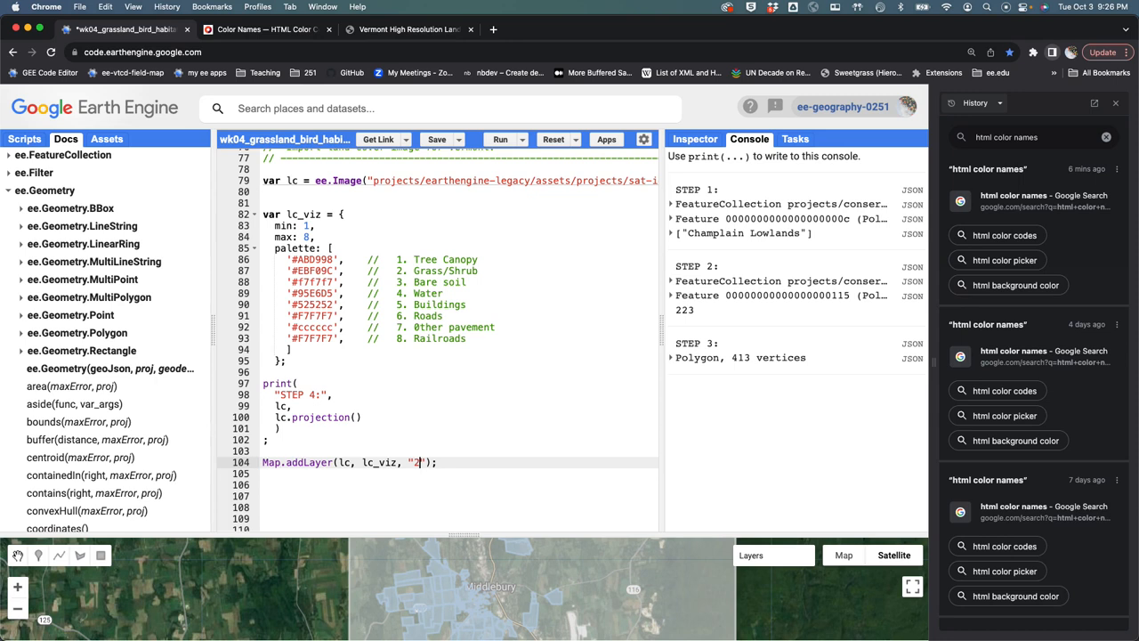
{"action": "type", "text": "016 Land Cover"}
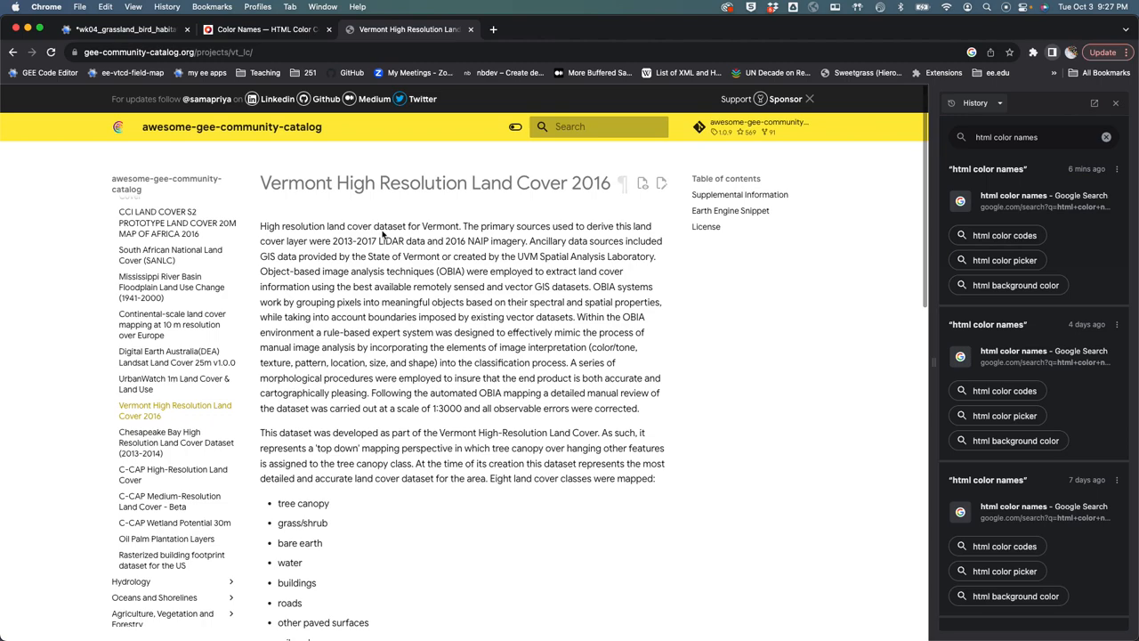
Scroll the Vermont 2016 catalog page past the class list to the snippet and license.
{"action": "scroll", "scroll_direction": "down", "scroll_amount": 3}
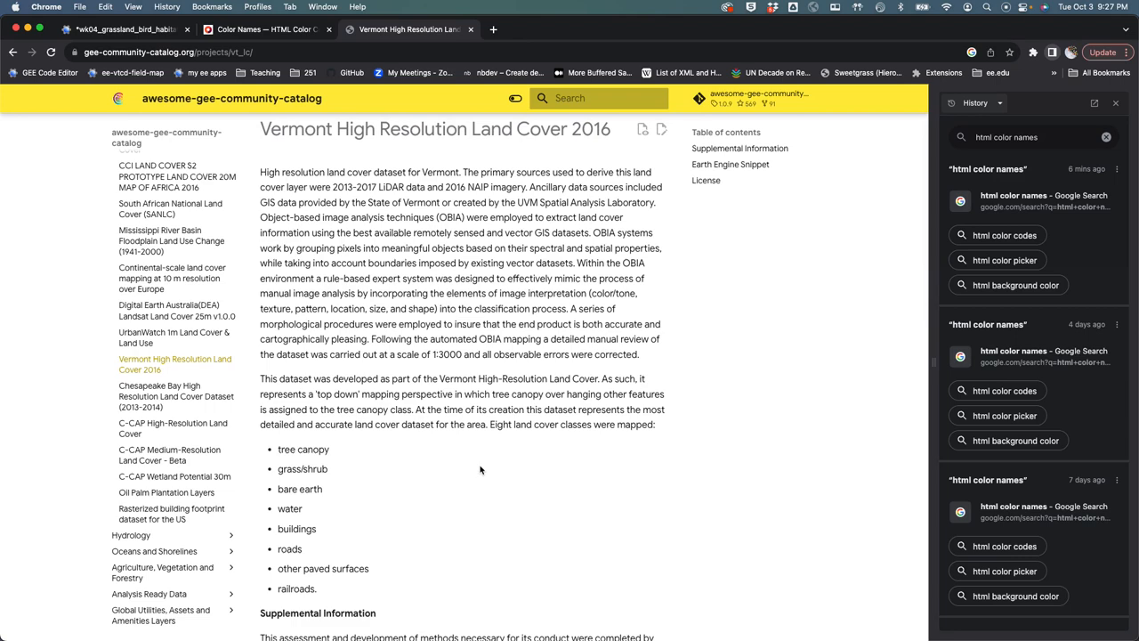
{"action": "scroll", "scroll_direction": "down", "scroll_amount": 3}
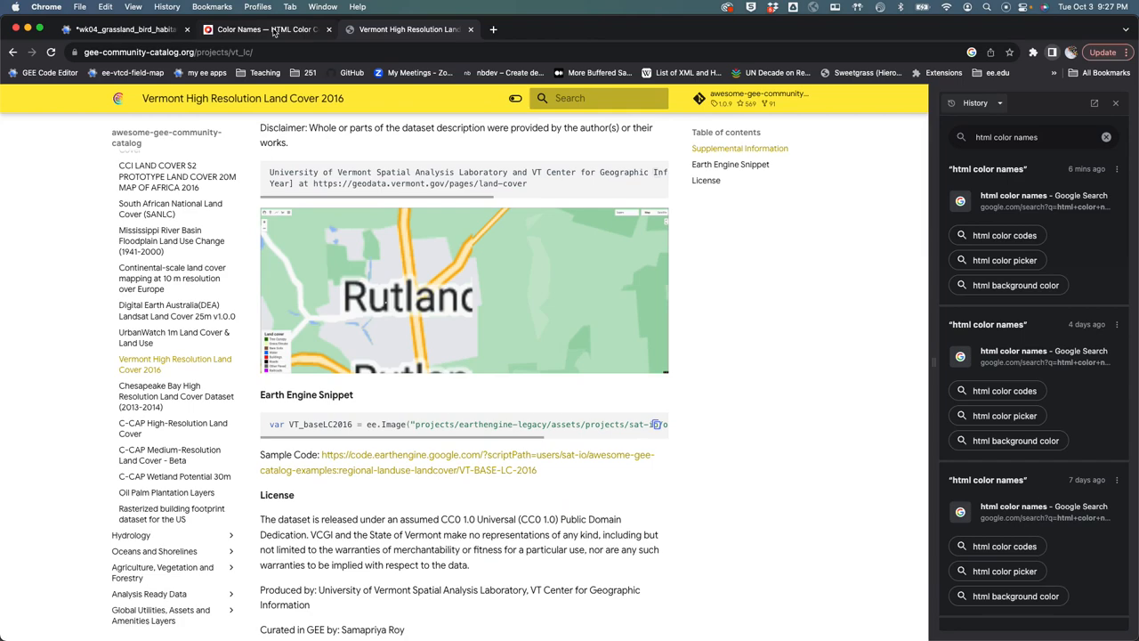
Search Google for "vermont high resolution land cover" in a new tab.
{"action": "left_click", "coordinate": [634, 28]}
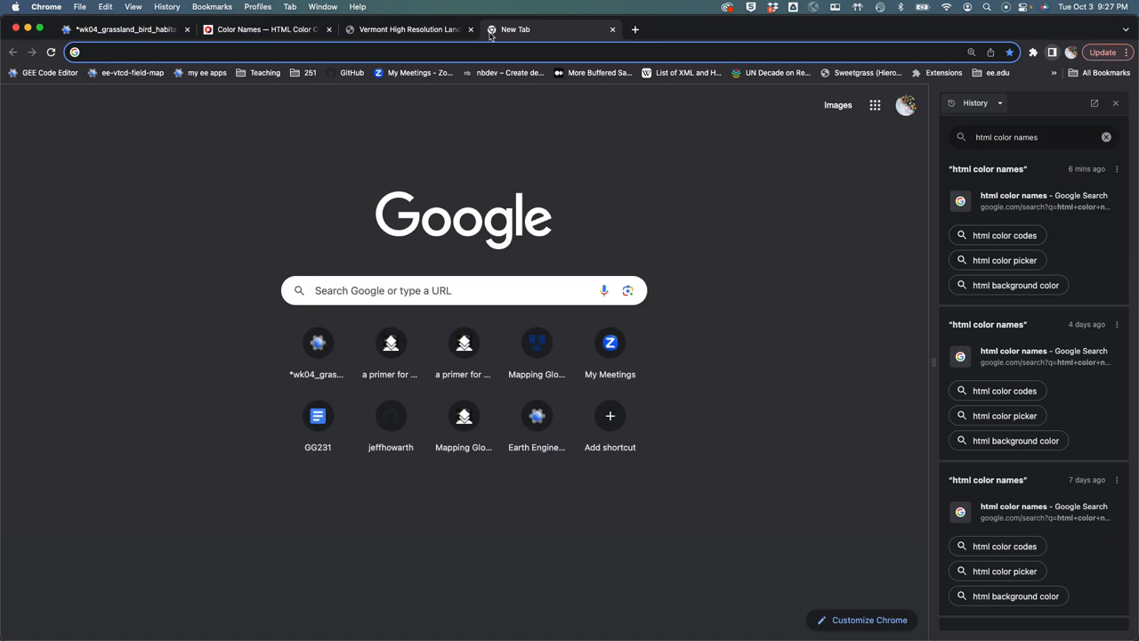
{"action": "type", "text": "vermont high resolution land cover"}
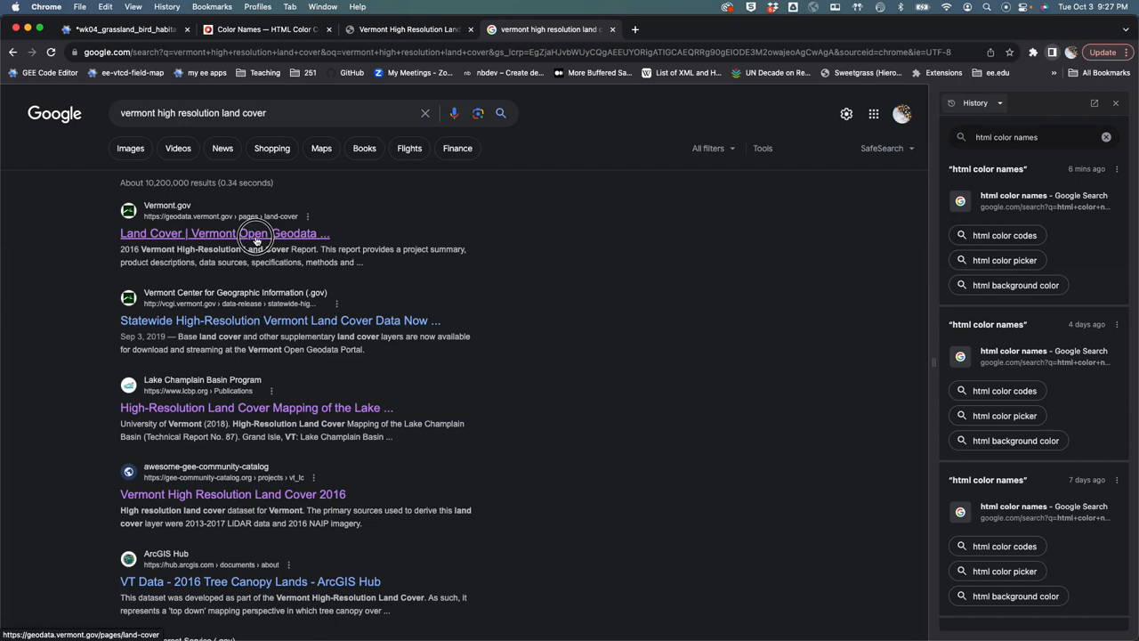
Open the Vermont Open Geodata land cover page and attempt the Vermont Base Land Cover 2016 download.
{"action": "left_click", "coordinate": [224, 234]}
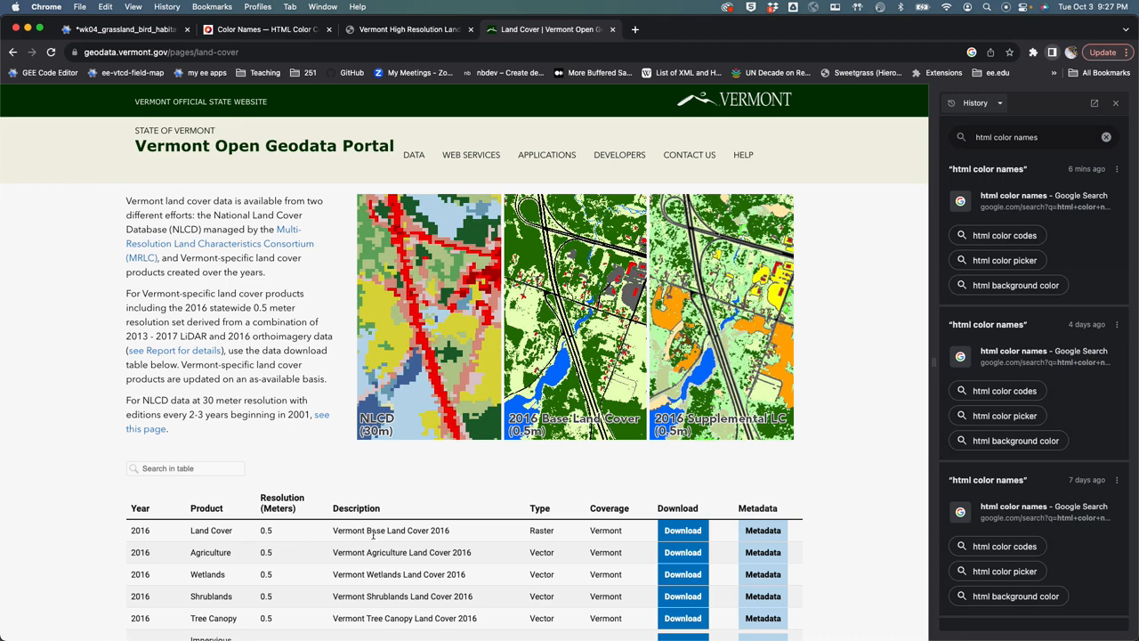
{"action": "left_click", "coordinate": [684, 531]}
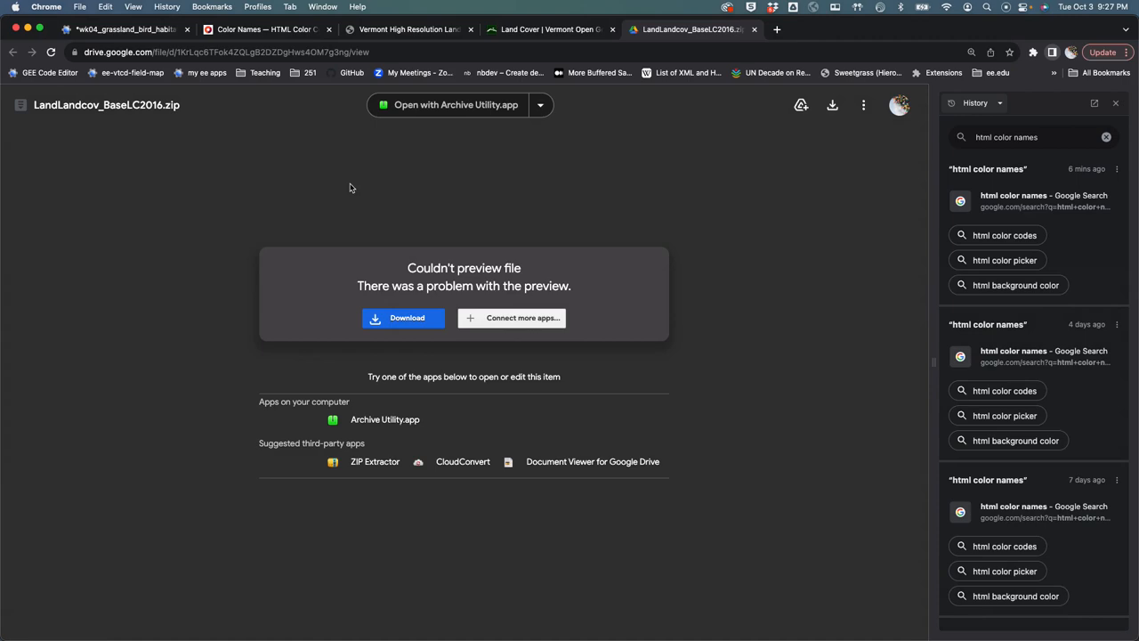
{"action": "left_click", "coordinate": [553, 29]}
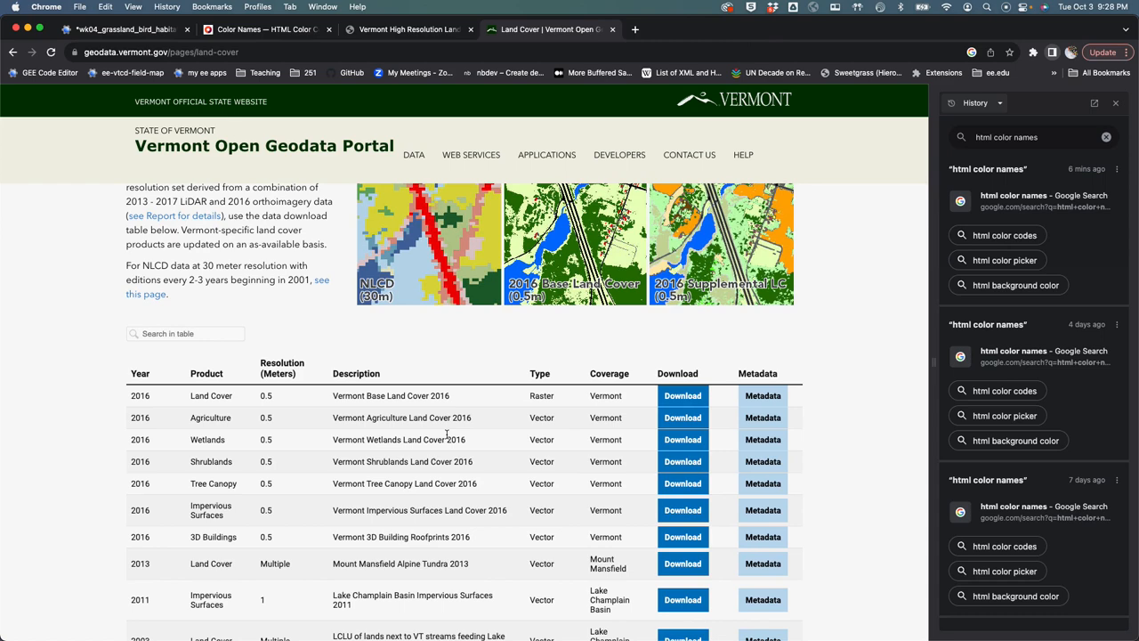
Review the portal's download table and return to the Earth Engine script tab.
{"action": "scroll", "scroll_direction": "down", "scroll_amount": 3}
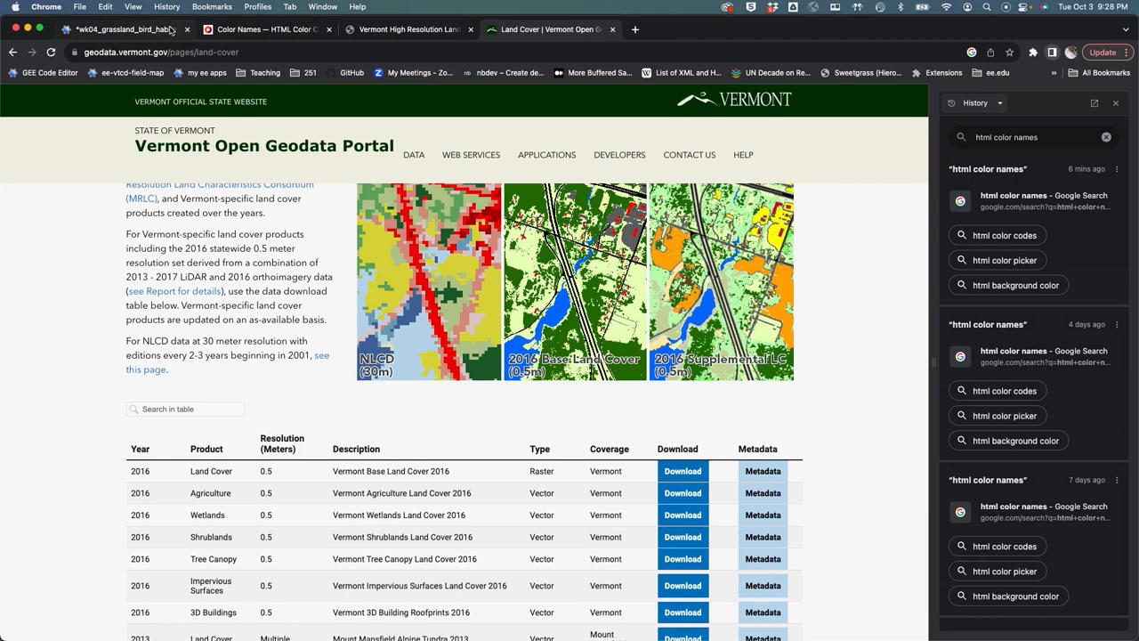
{"action": "left_click", "coordinate": [116, 32]}
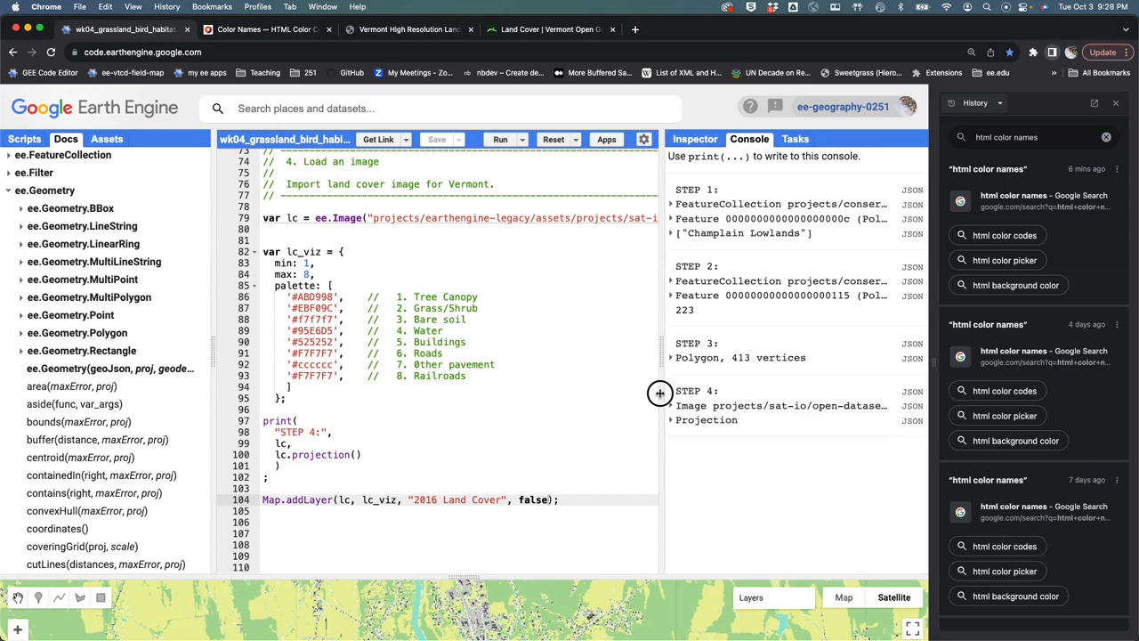
Expand the printed Image entry in the Console to view its id, version and single band.
{"action": "left_click", "coordinate": [671, 406]}
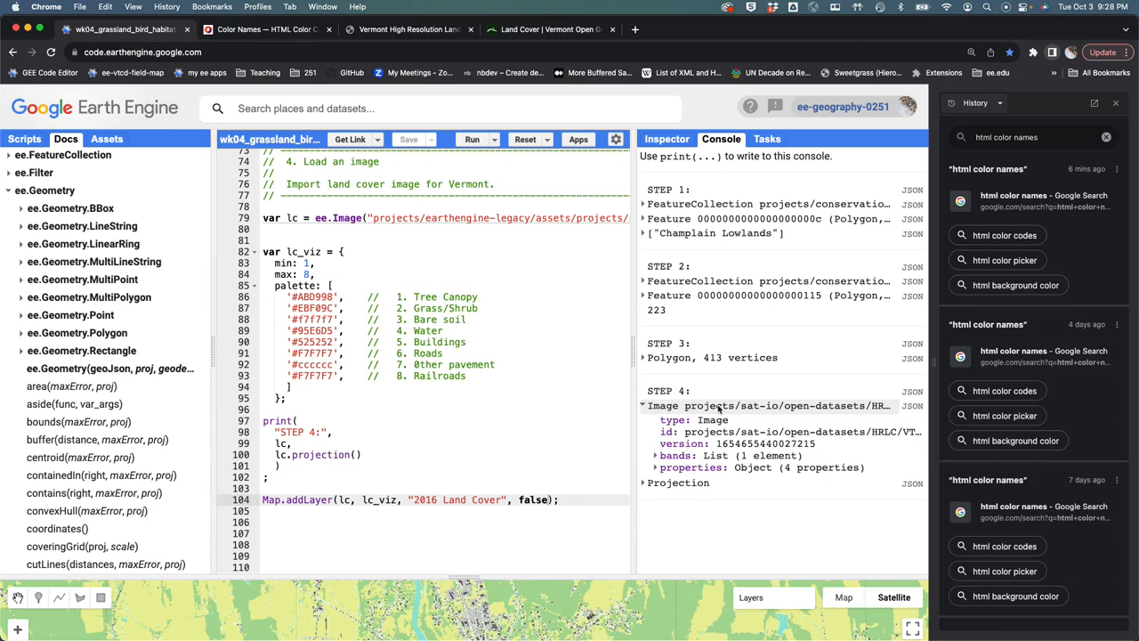
{"action": "left_click", "coordinate": [655, 456]}
{"action": "type", "text": ".rename(\"land_cover\");"}
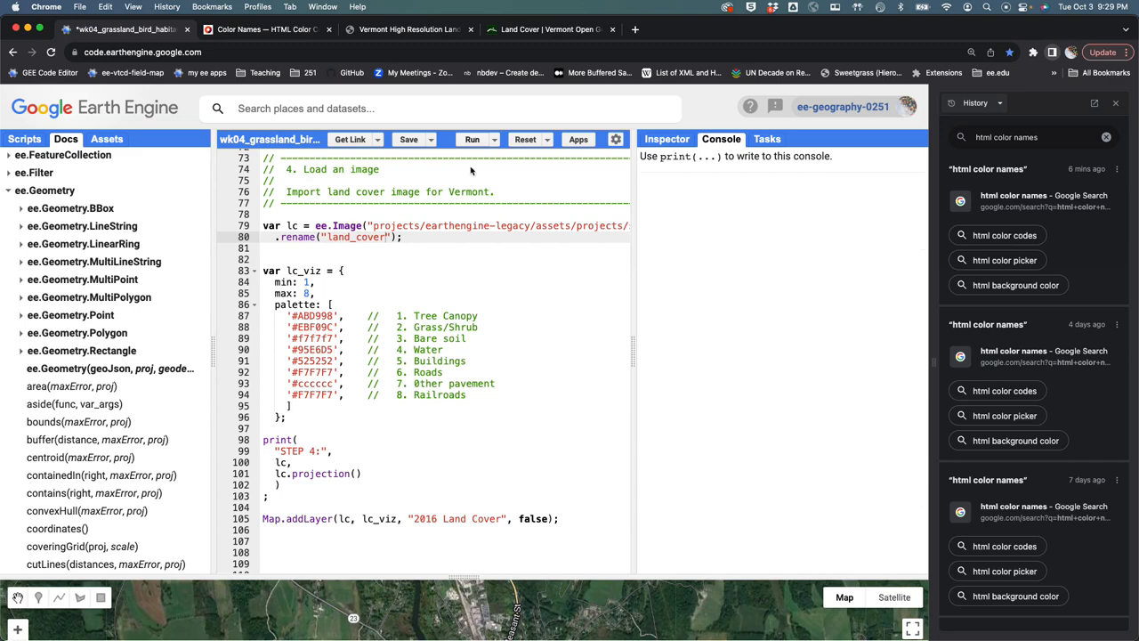
Rerun the script with .rename("land_cover") and check the band name and properties in the Console.
{"action": "left_click", "coordinate": [472, 139]}
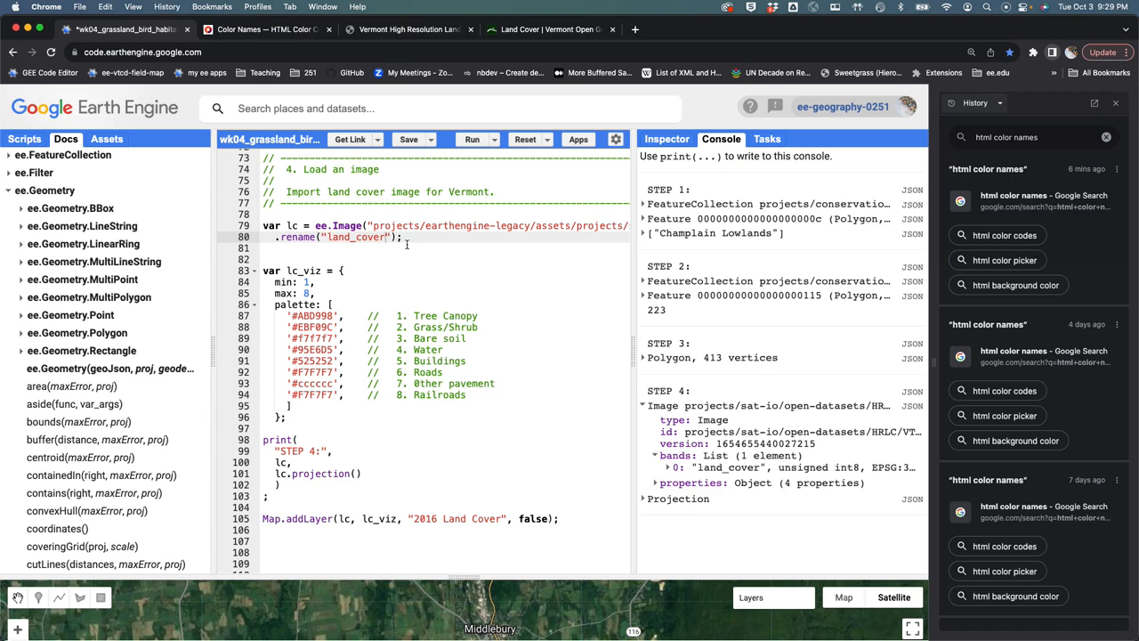
{"action": "left_click", "coordinate": [655, 482]}
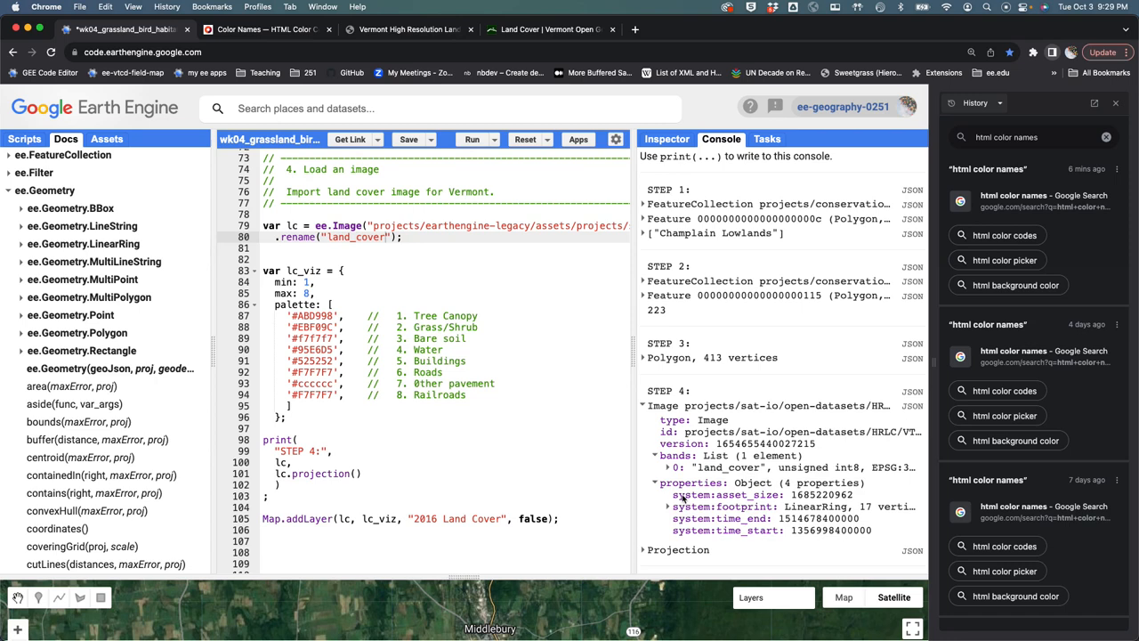
{"action": "left_click", "coordinate": [645, 550]}
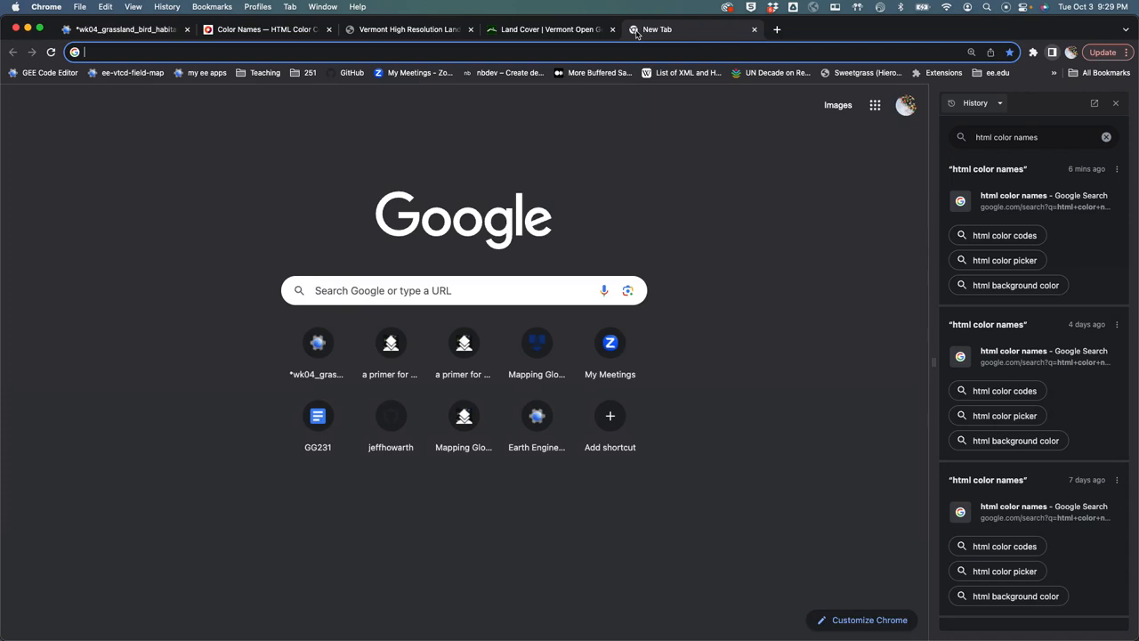
Search for "EPSG:32145" and reach the epsg.io NAD83 / Vermont page.
{"action": "type", "text": "\"EPSG:32145\""}
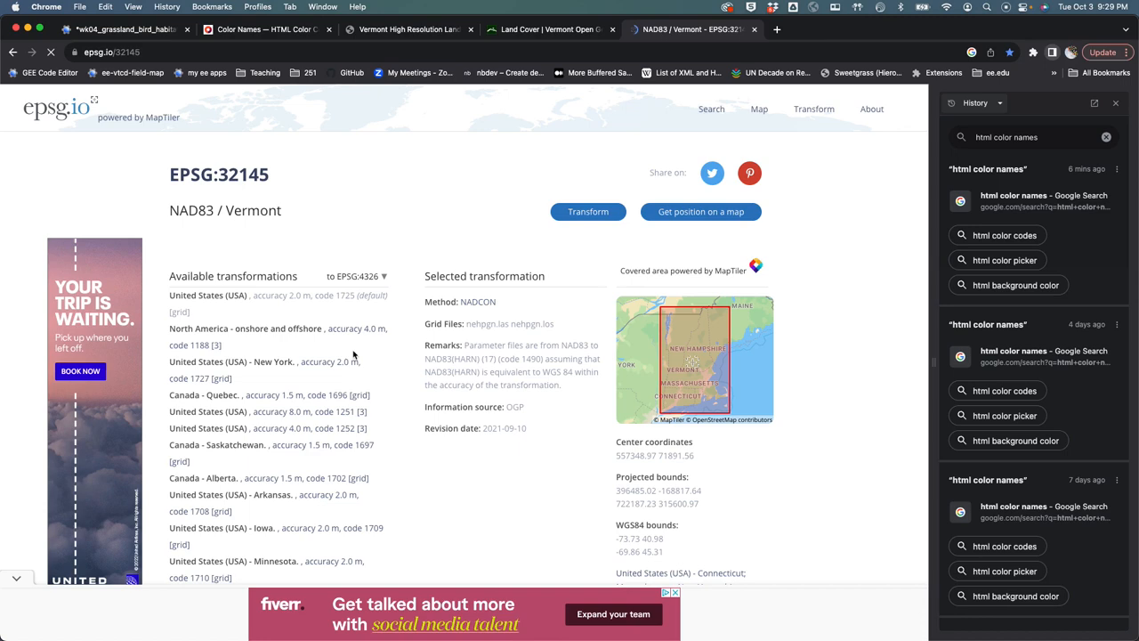
{"action": "mouse_move", "coordinate": [518, 180]}
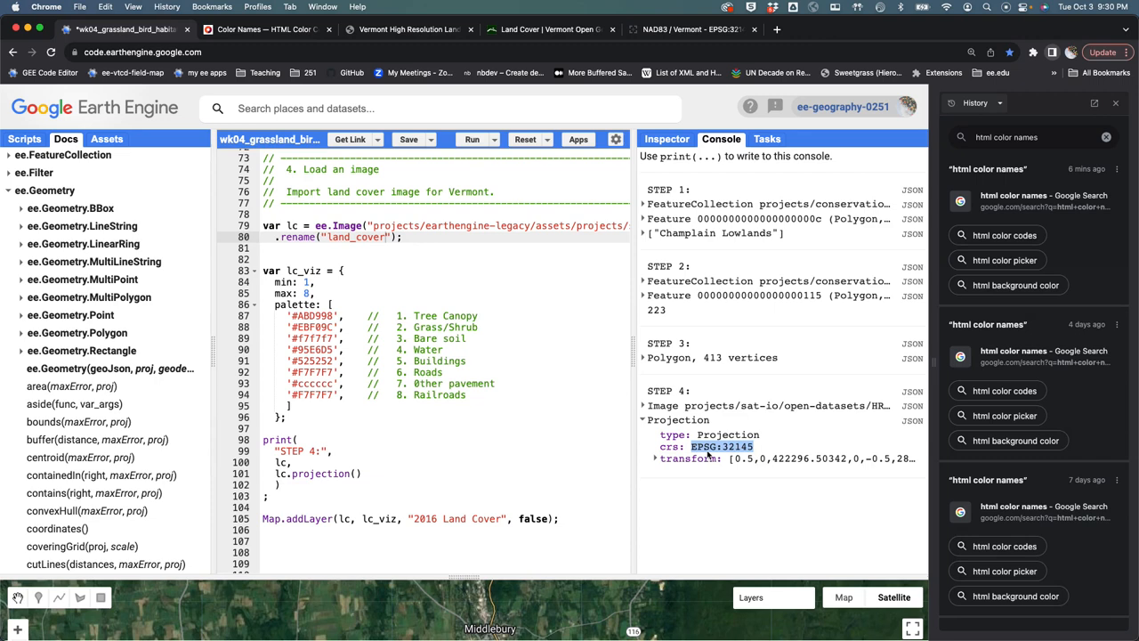
Collapse the Console entry after confirming crs EPSG:32145 under Projection.
{"action": "left_click", "coordinate": [644, 420]}
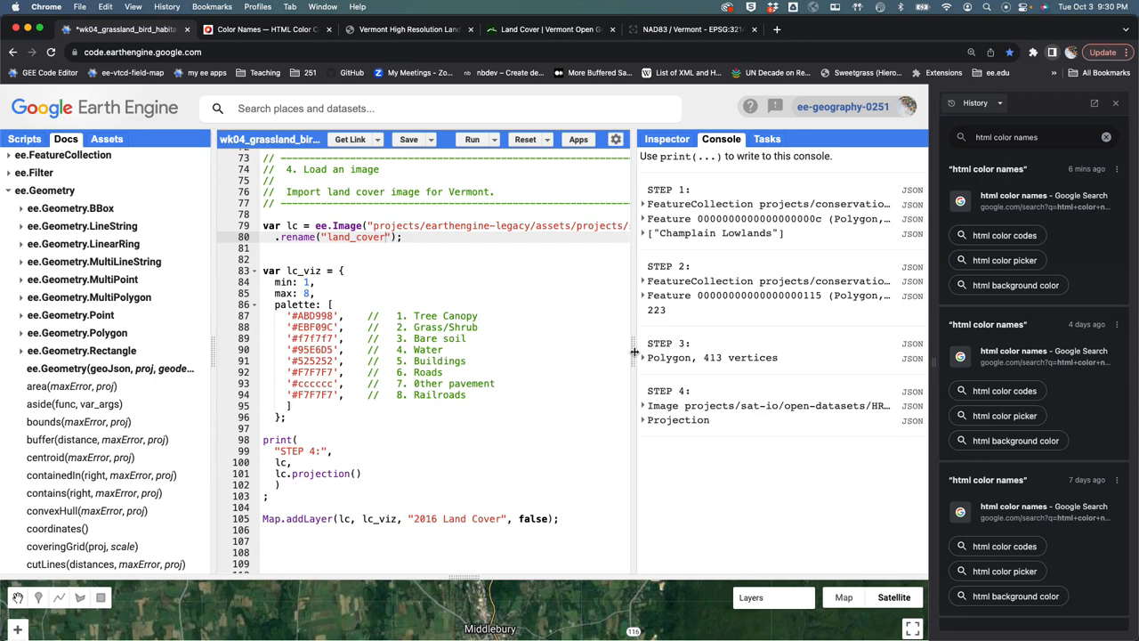